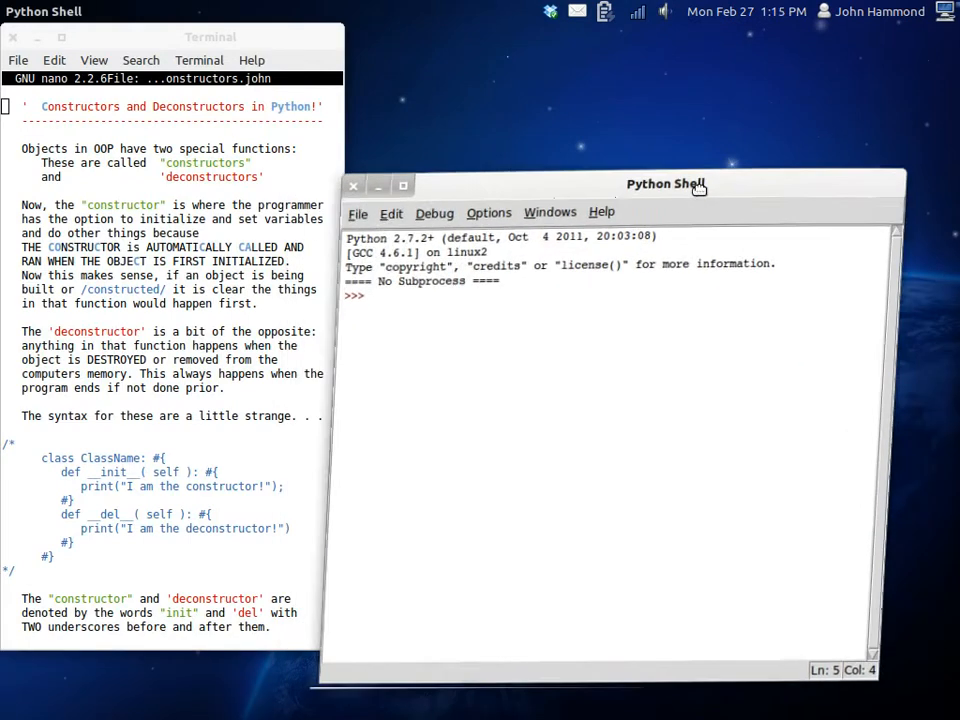
Move the Python shell window aside and open a new blank script window
left_click_drag(667, 184, 680, 180)
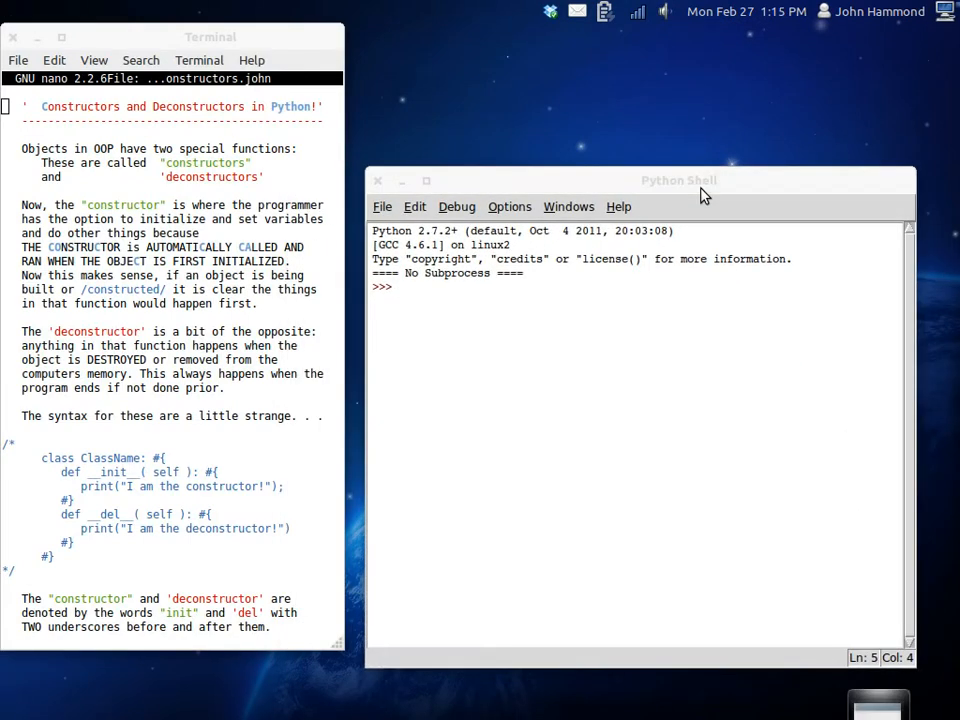
left_click(678, 180)
type("fil")
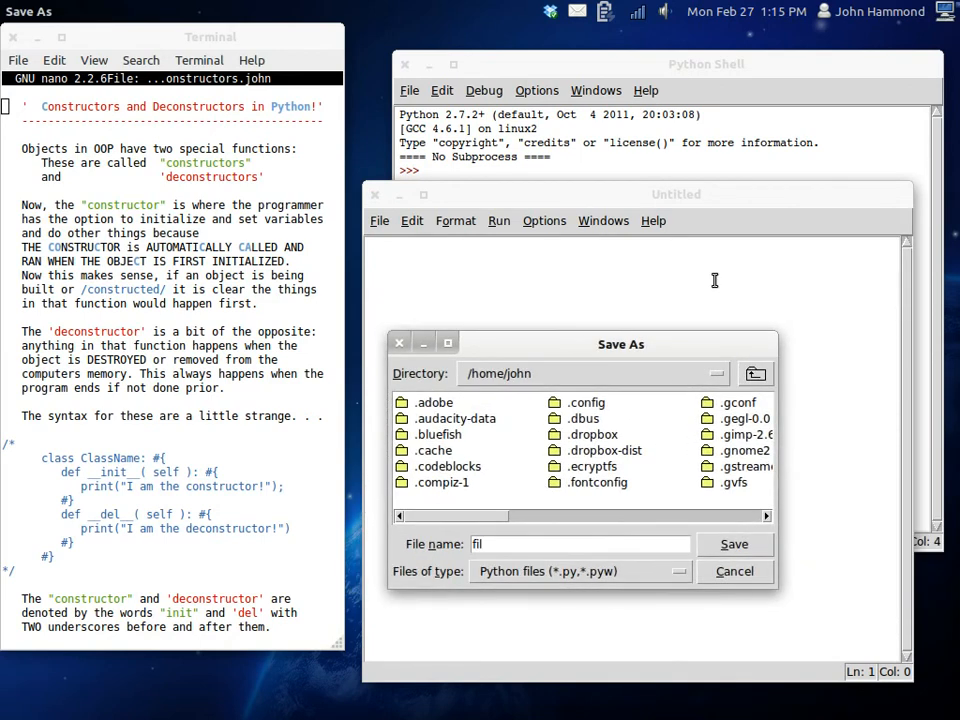
Save the script as file.py and add the #!/usr/bin/env python shebang line
left_click(734, 544)
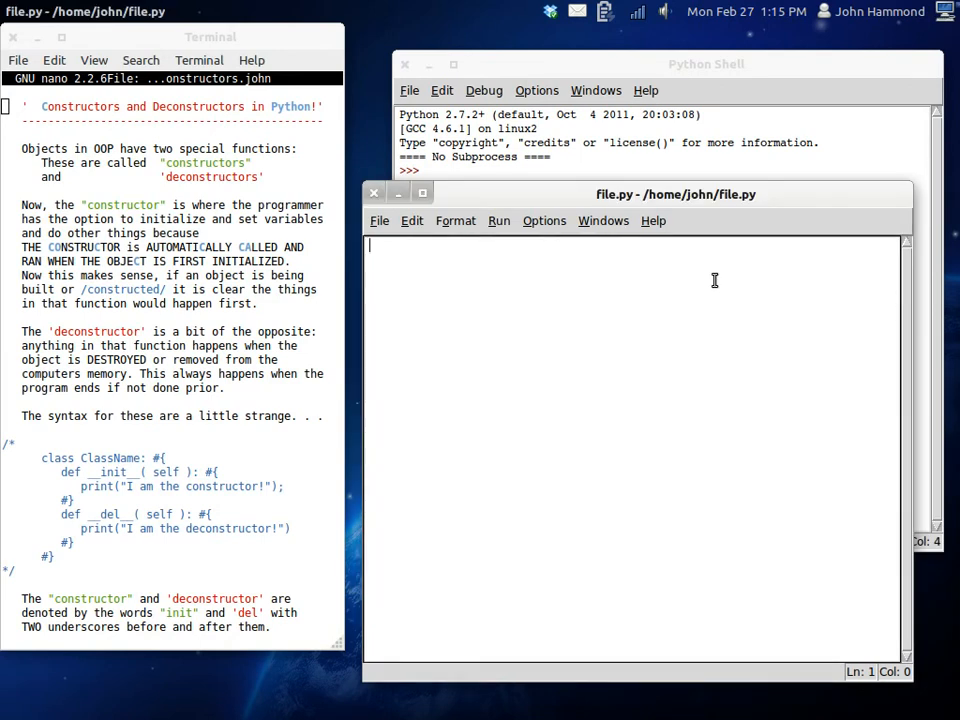
type("#!/usr")
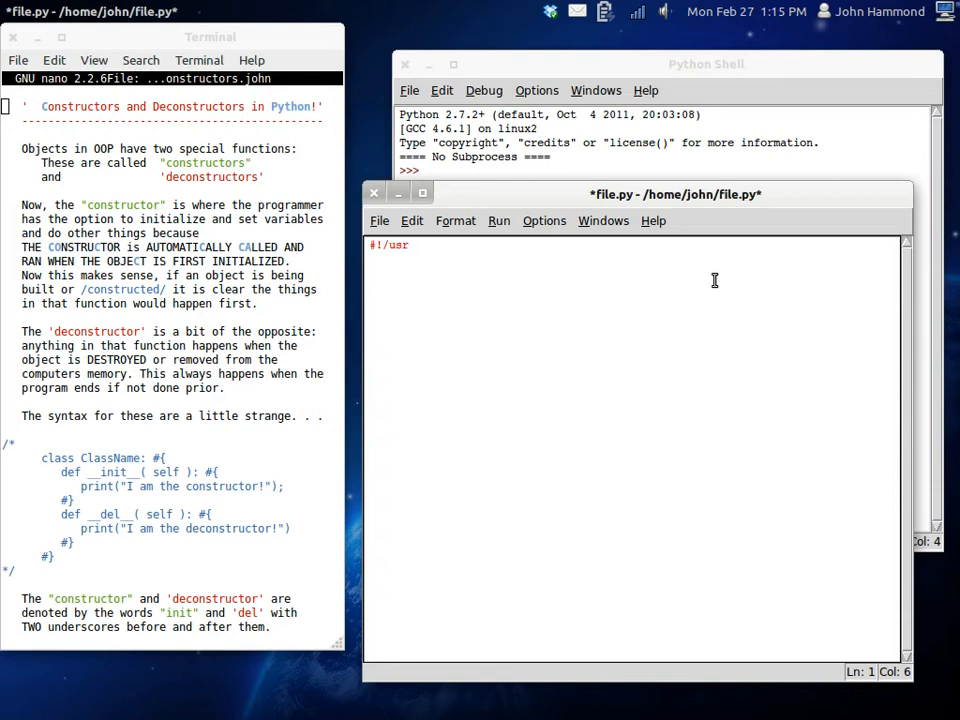
type("/bin")
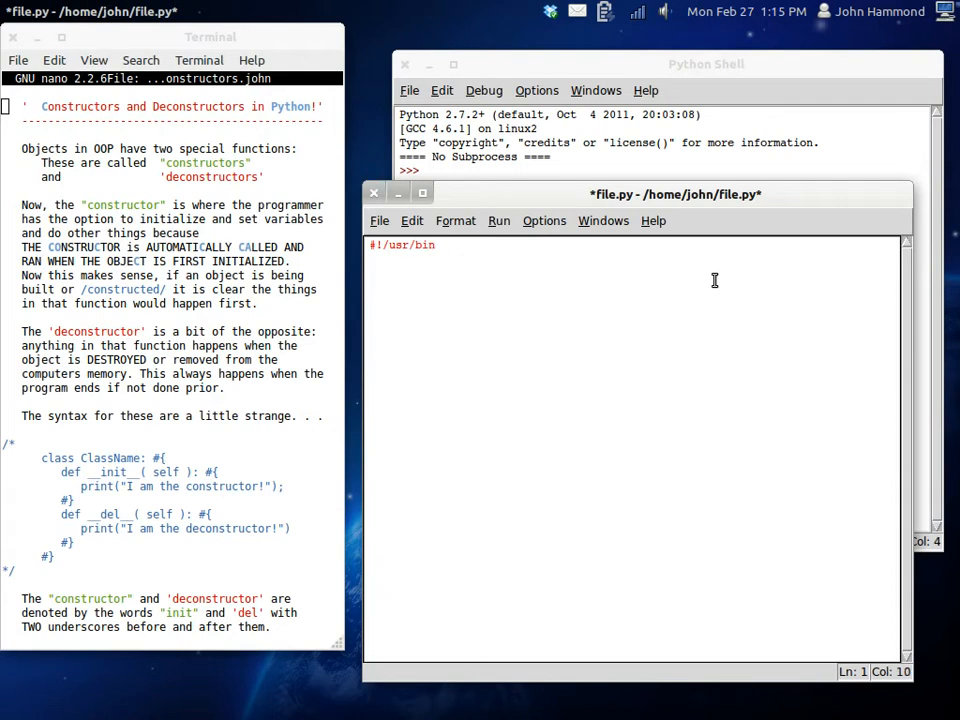
type("/env python")
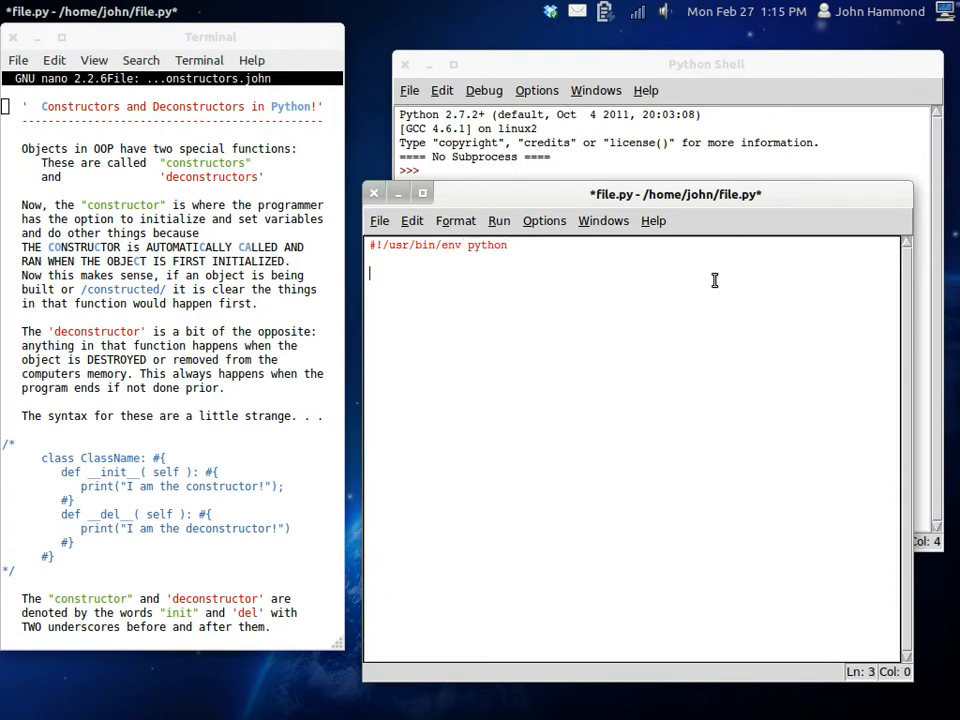
Add an empty Person class block below the shebang
type("class")
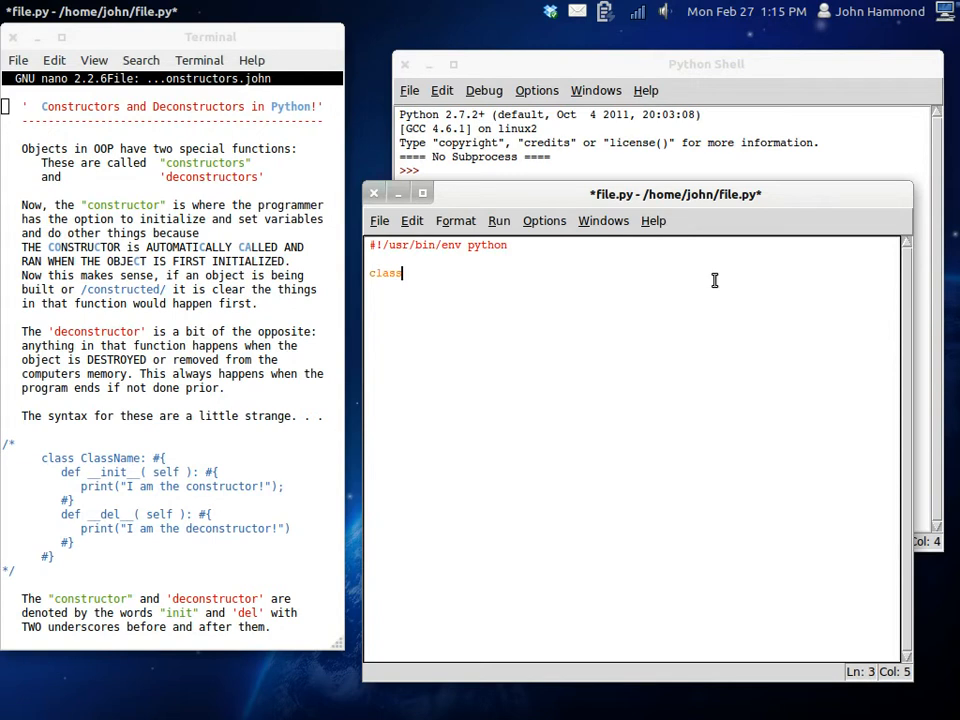
type("Person()")
left_click(633, 301)
type("#}")
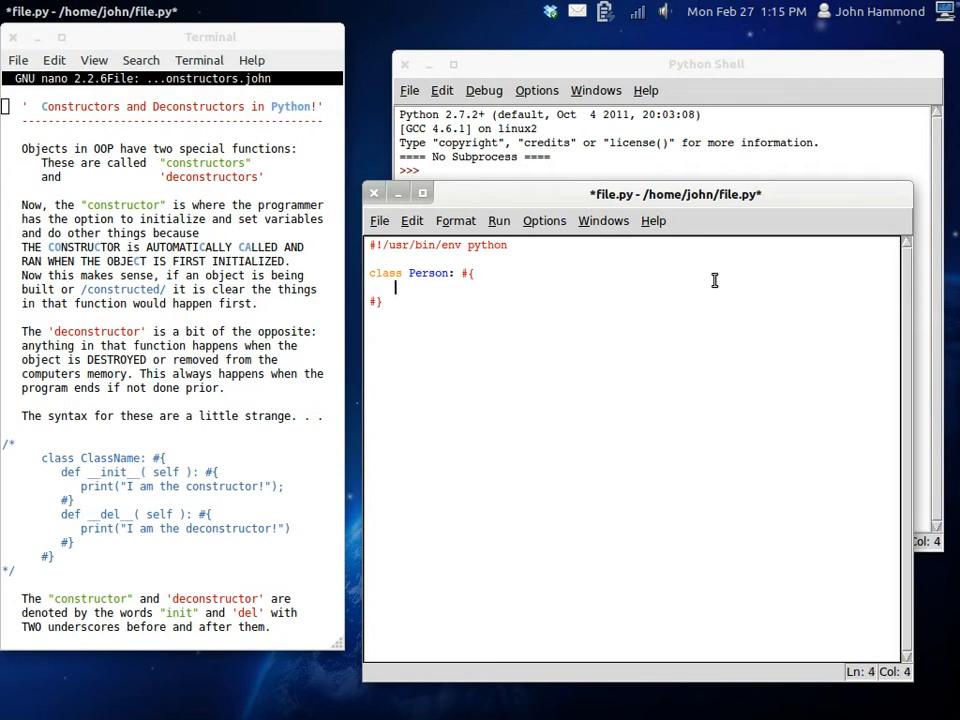
type("def")
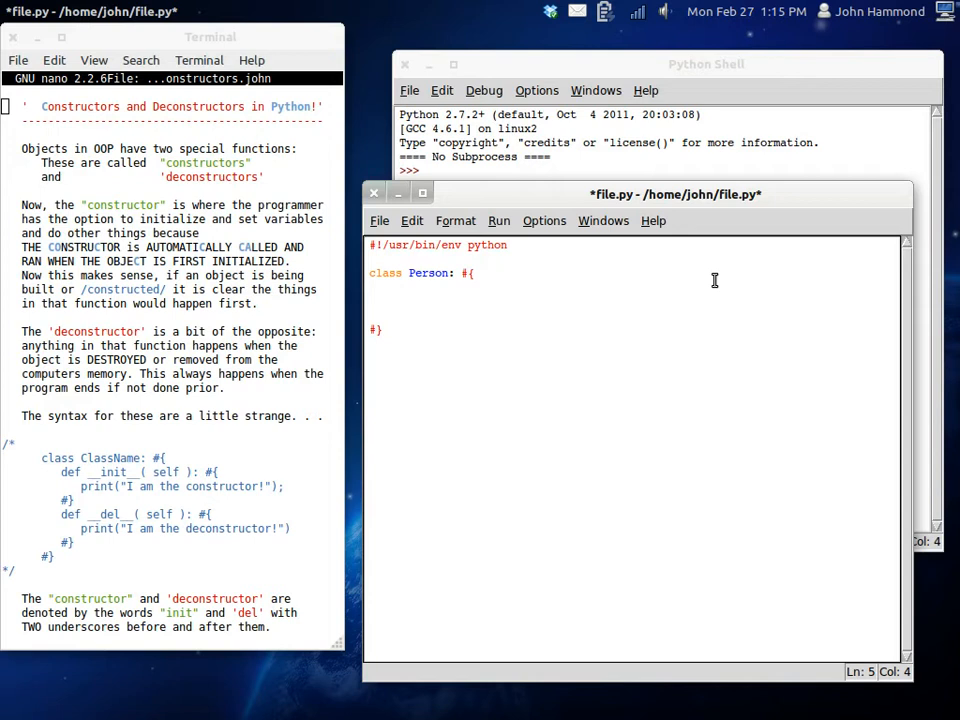
type("# i")
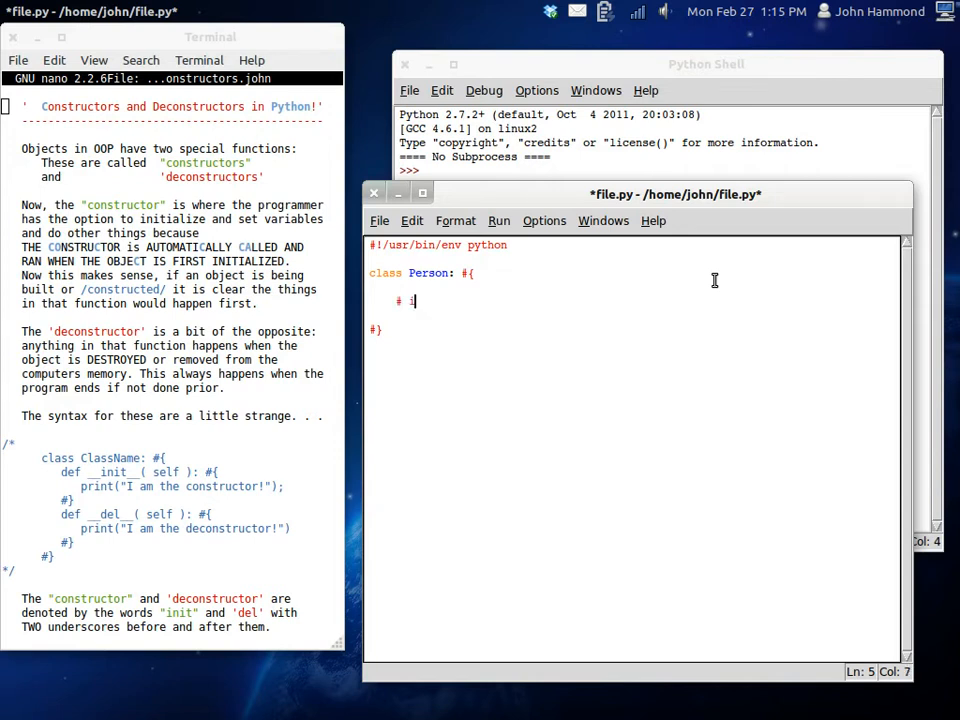
type("init   de;")
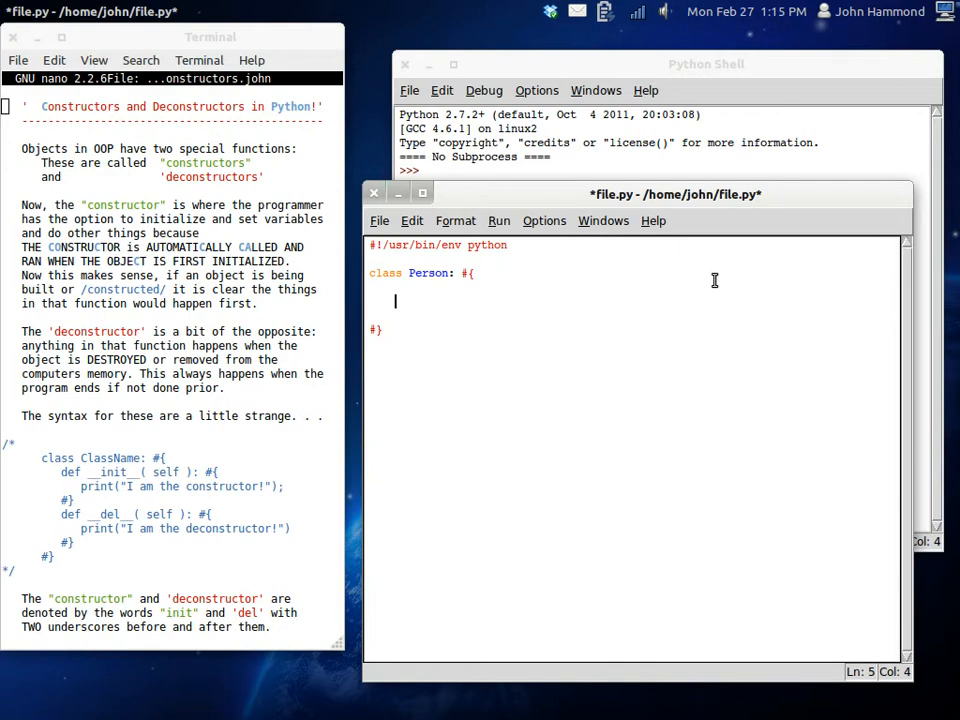
Add __init__(self) printing "I am the constructor!" and create andrew = Person() below the class
type("def")
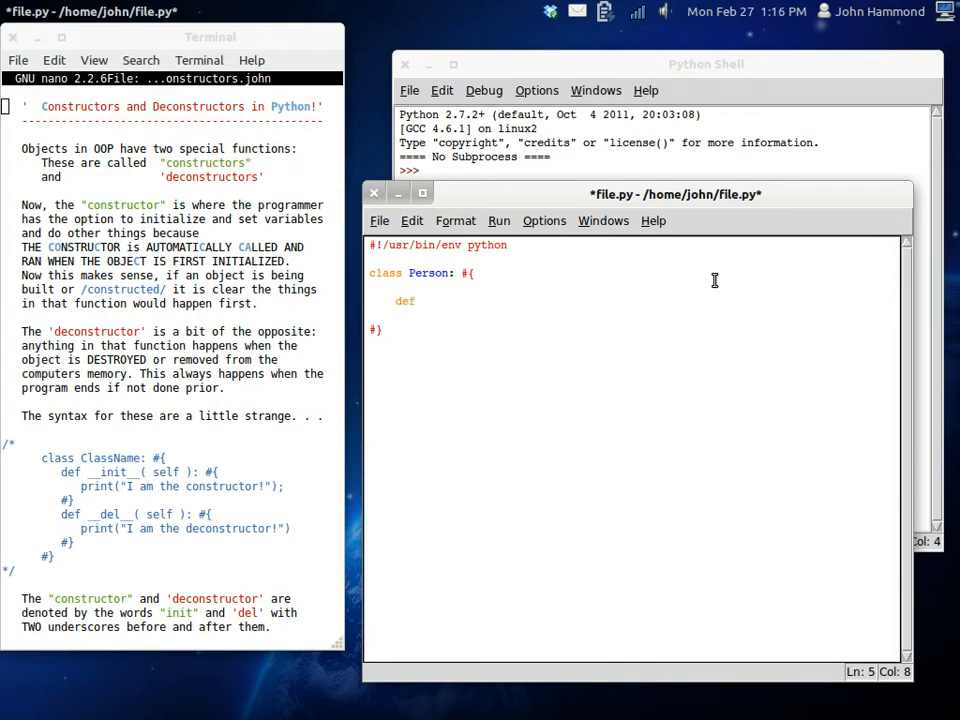
type("__init")
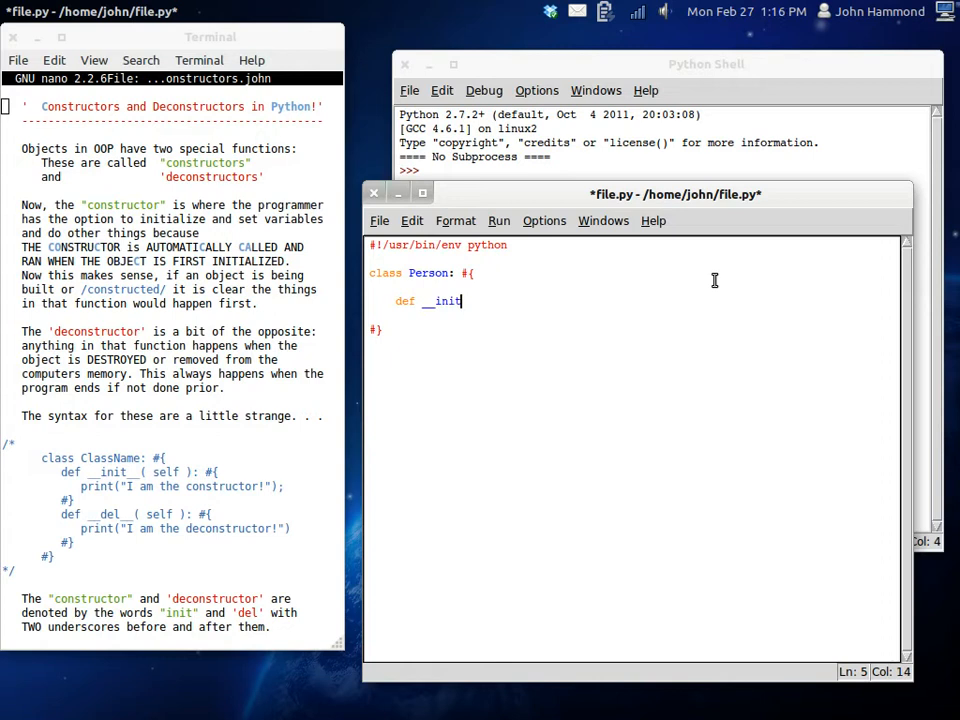
type("__(")
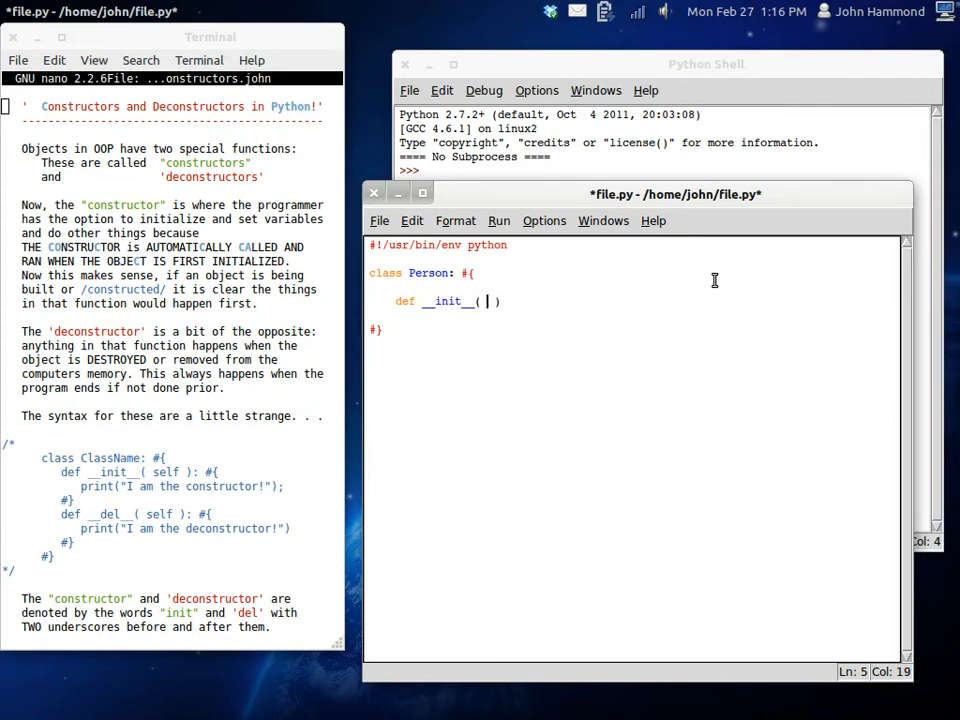
type("self")
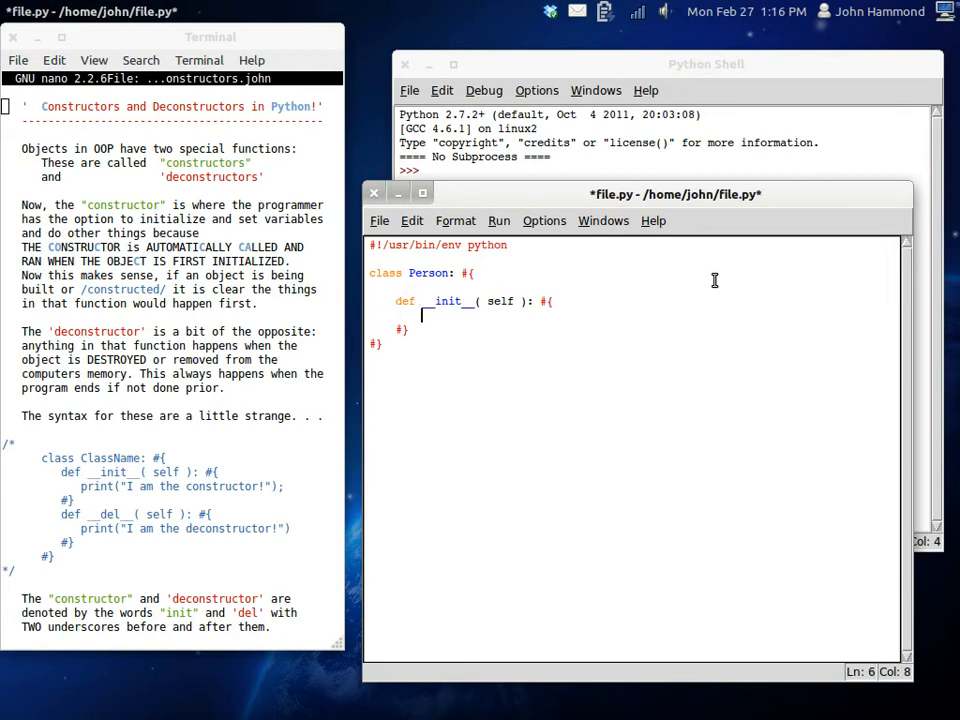
type("print( \"I am the constructor!\" );")
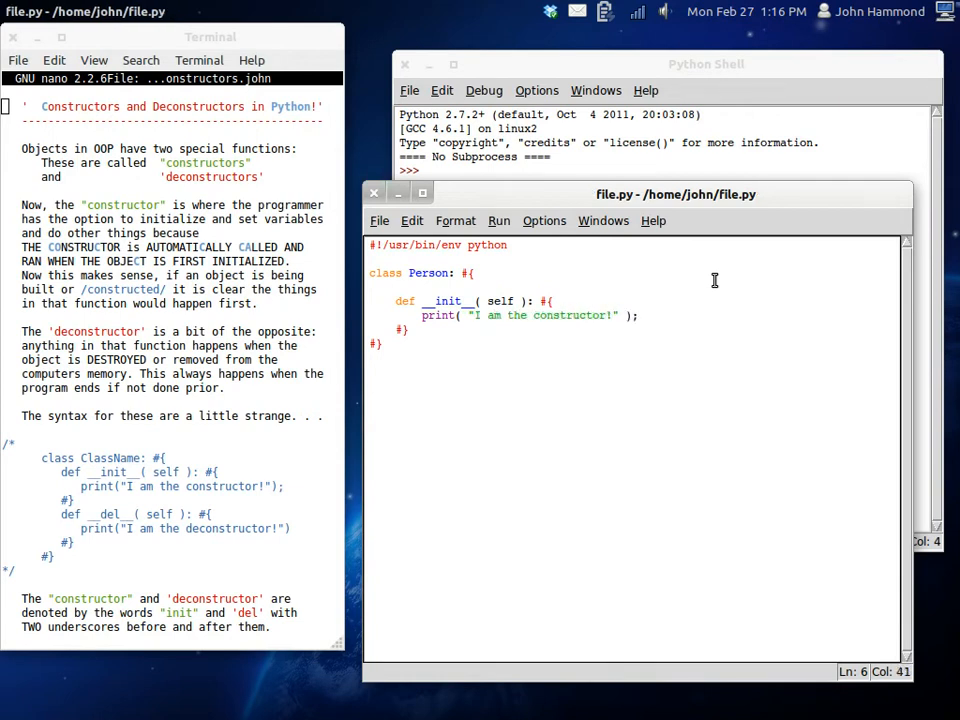
type("andrew")
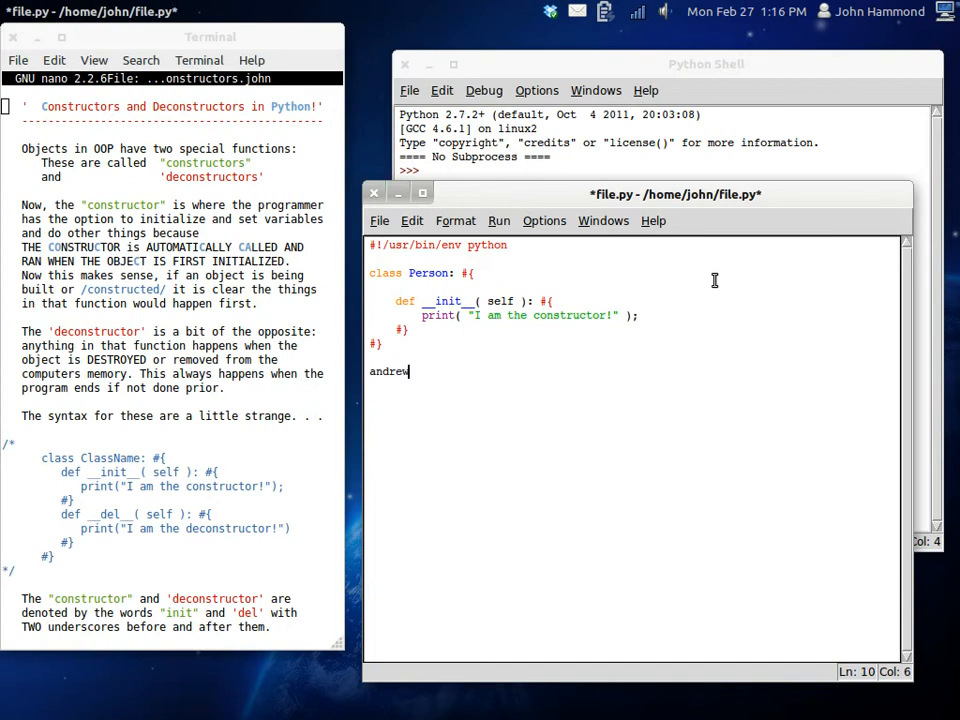
type("= Person();")
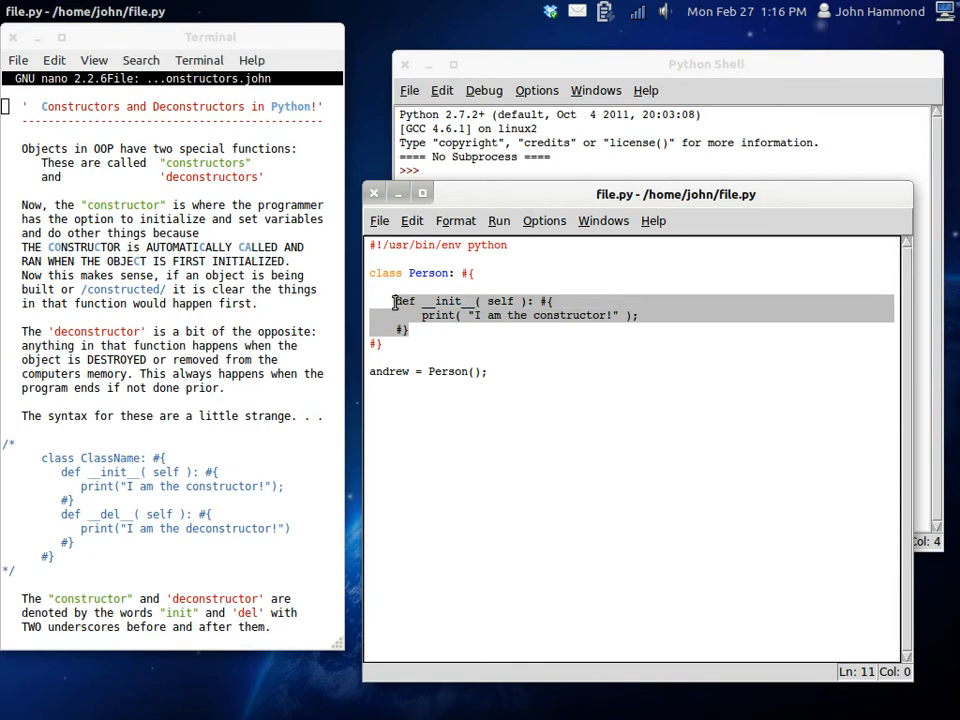
left_click(603, 301)
type("self.name")
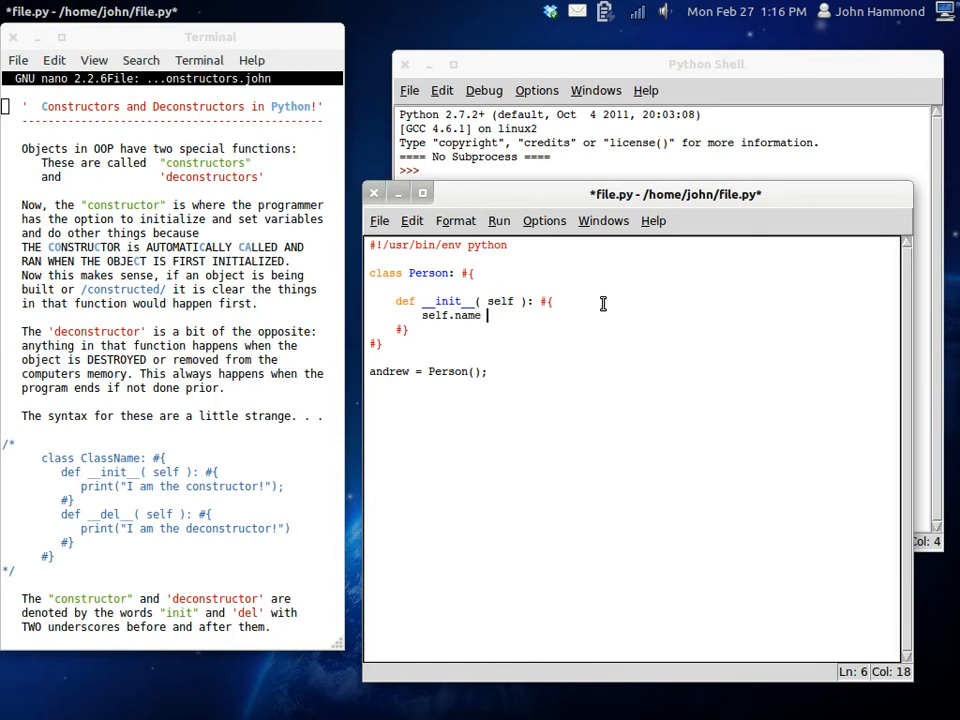
type("= '")
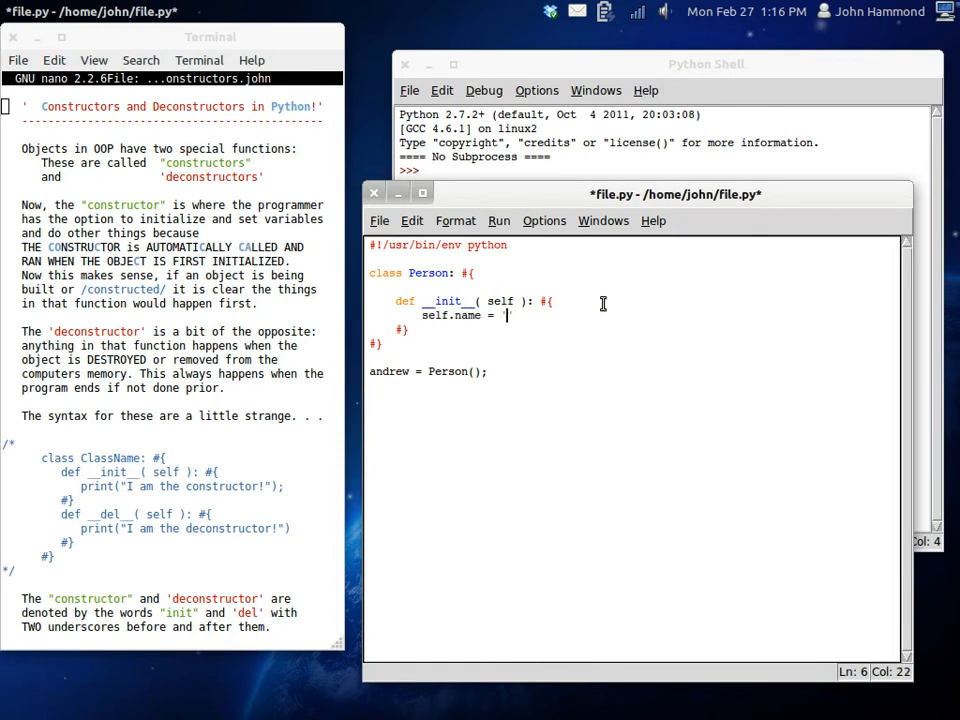
type("Andrew Robinson';")
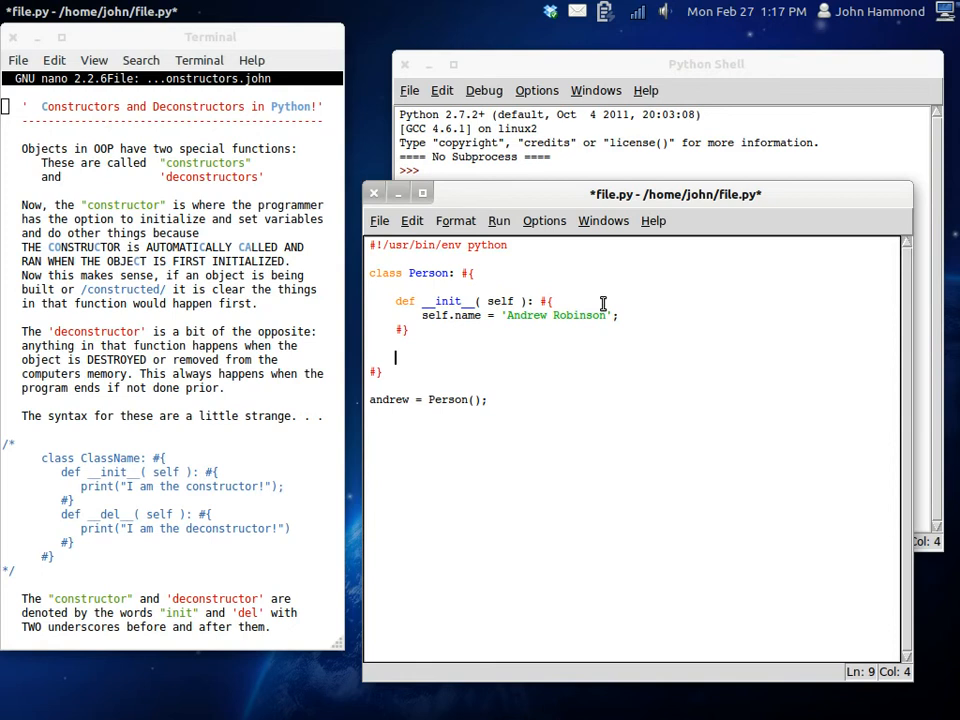
Add __del__(self) printing self.name + " has died. " to Person, then save
type("def")
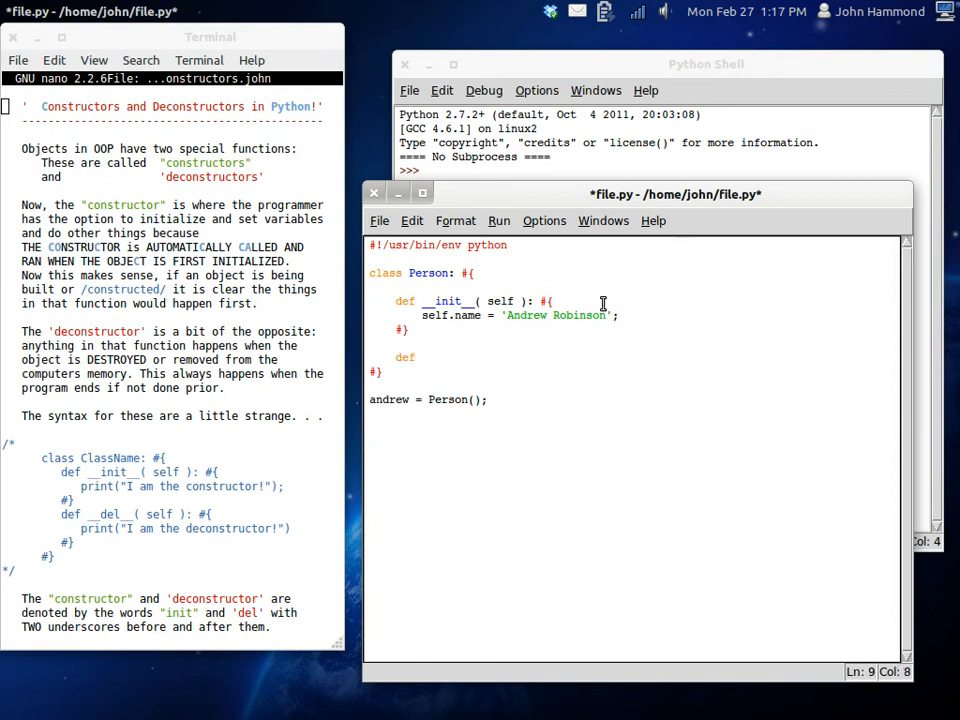
type("__del__")
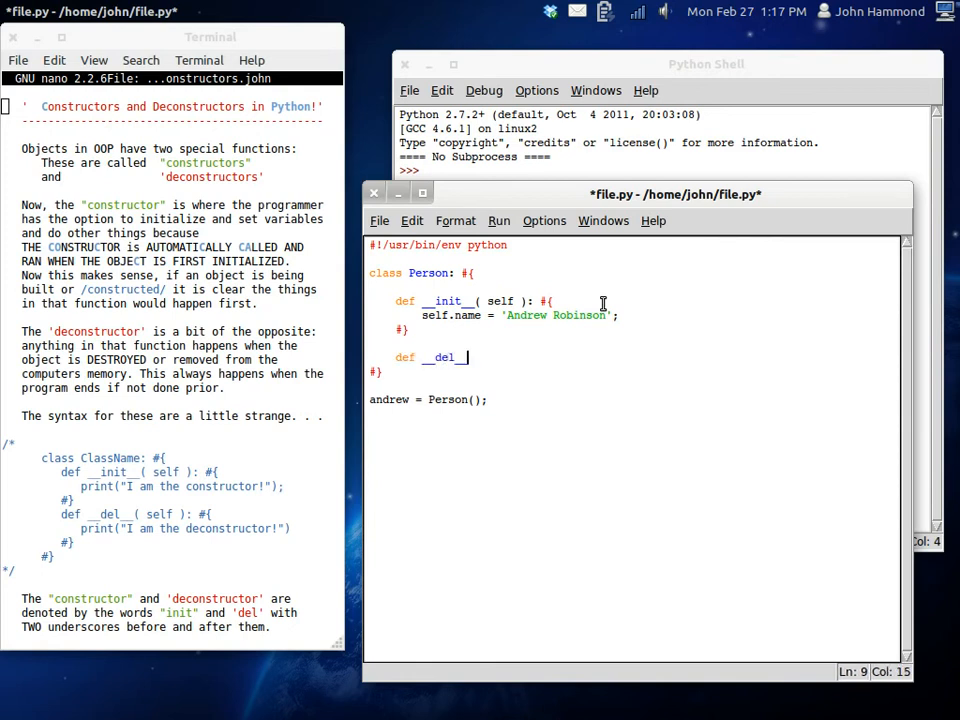
type("(")
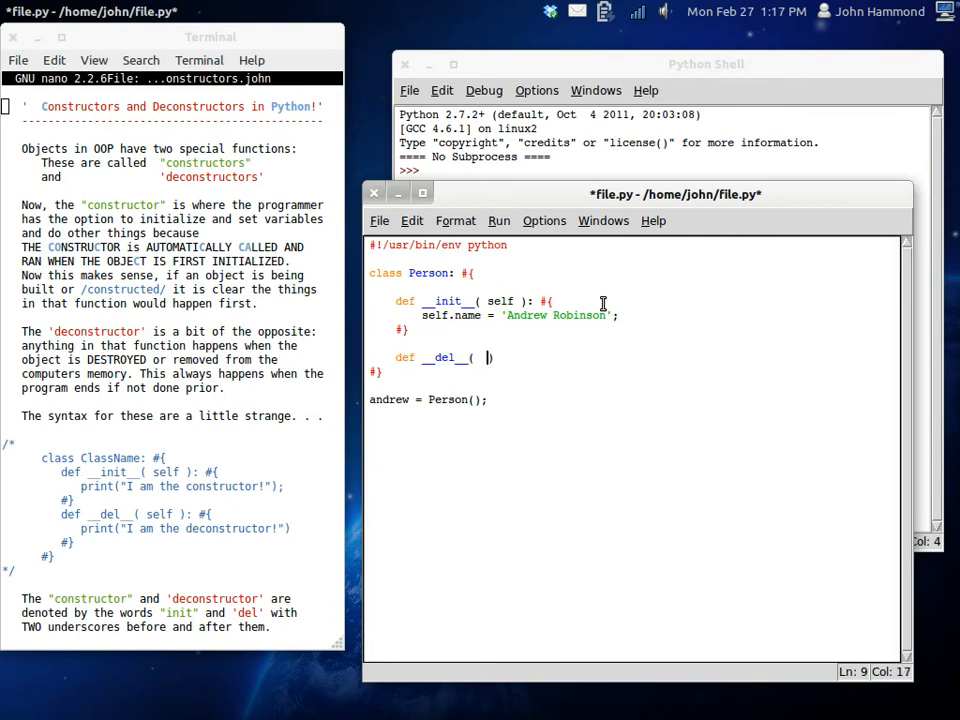
type("self ): #{")
type("#}")
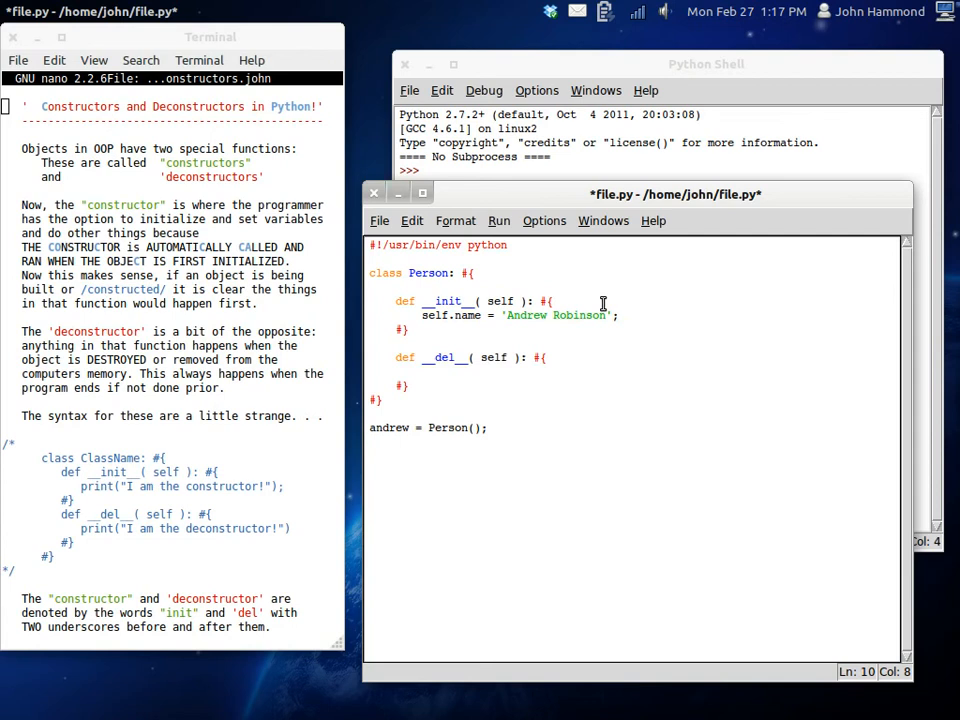
type("print()")
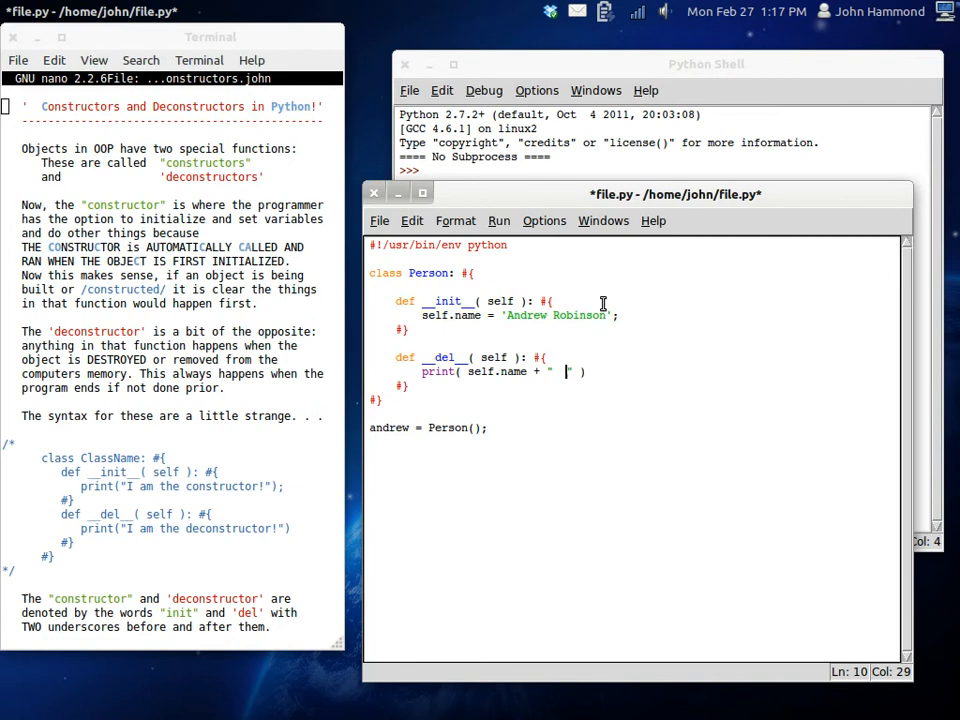
type("has")
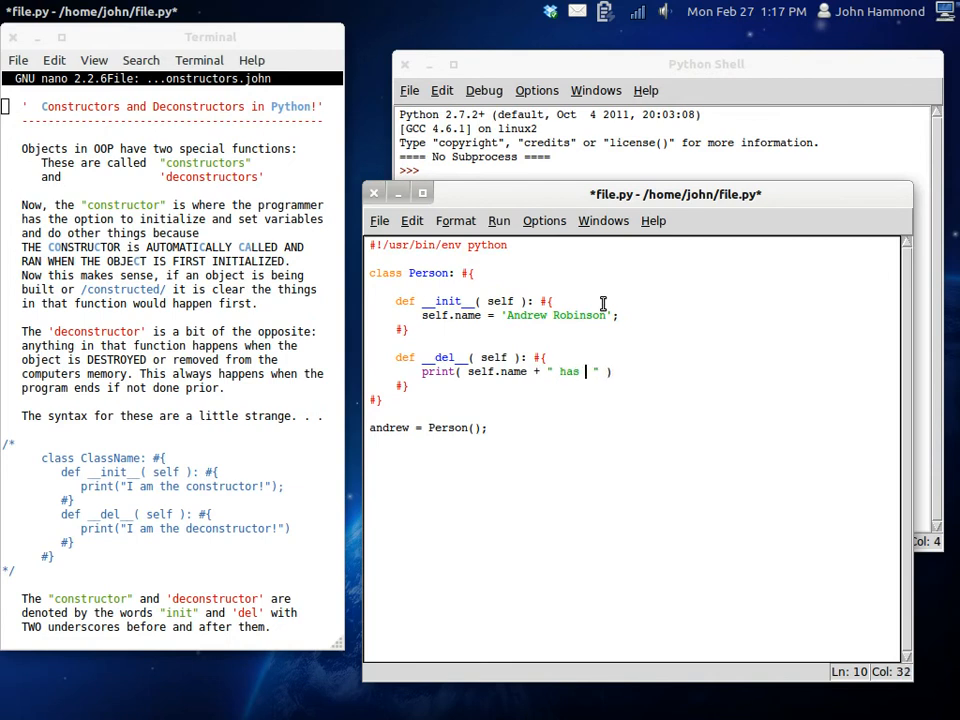
type("died.")
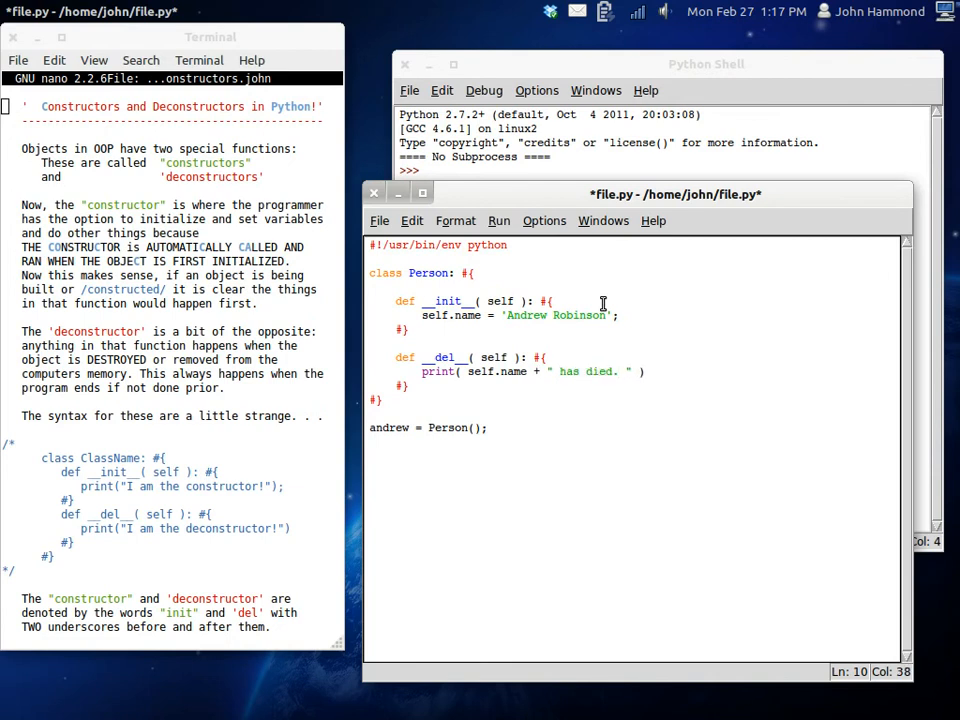
type(");")
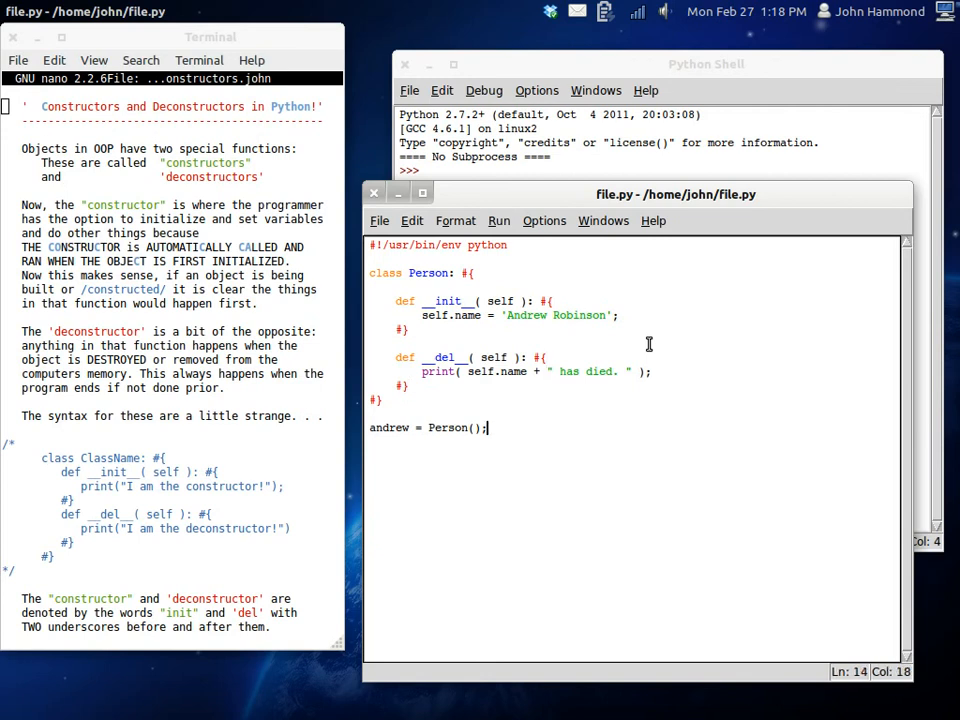
type("del andrew")
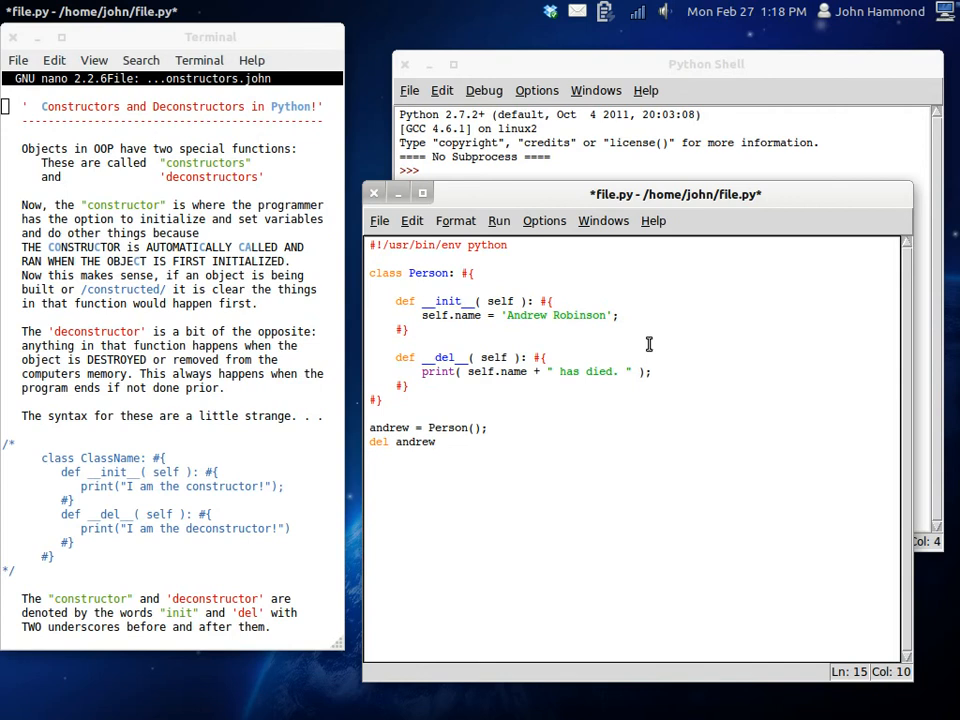
left_click(706, 63)
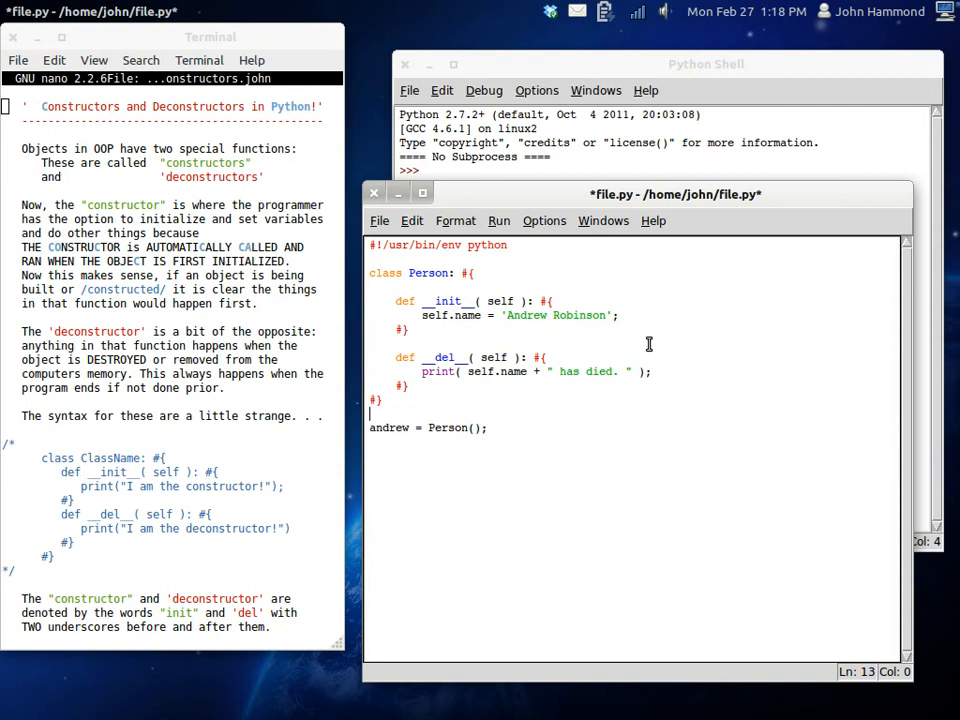
type("del andrew;")
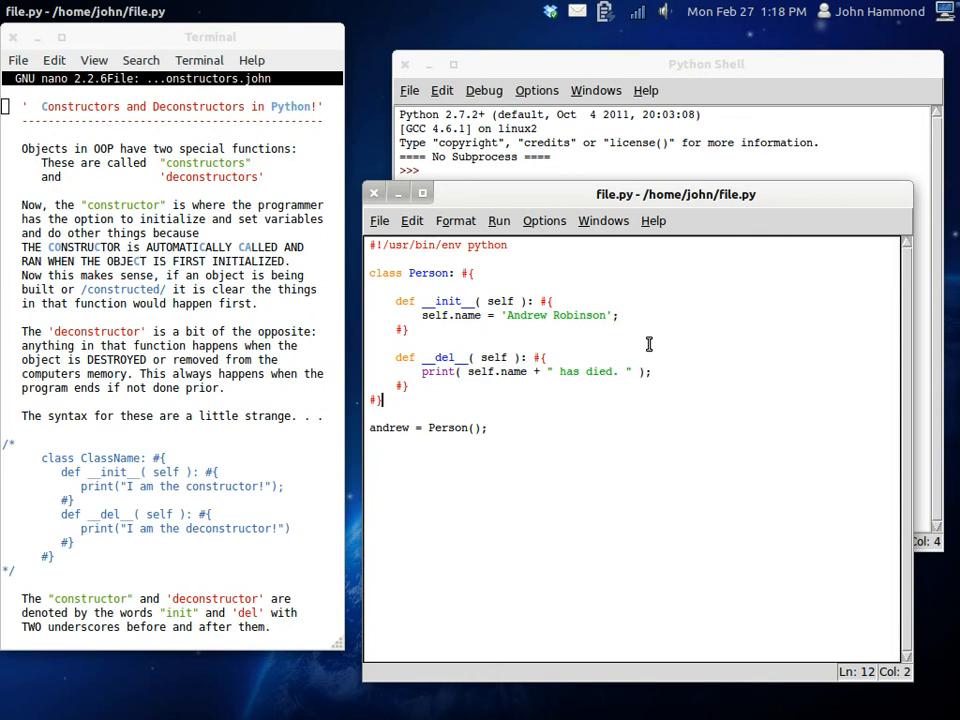
left_click(706, 64)
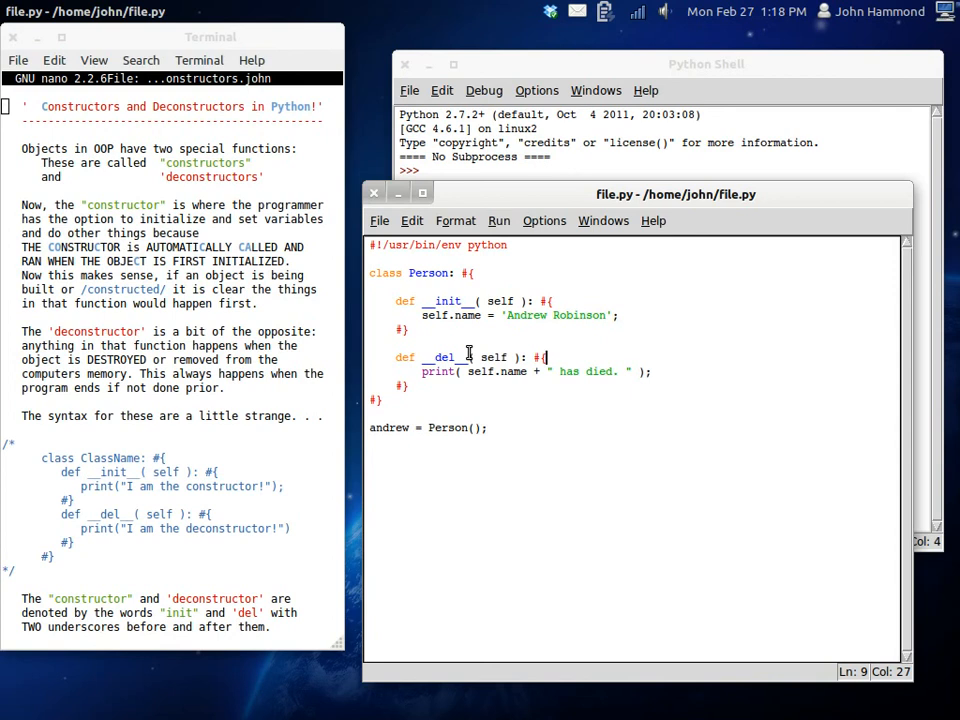
Change the name in __init__ to 'Bryan Longhorn', save, and run file.py
left_click(545, 357)
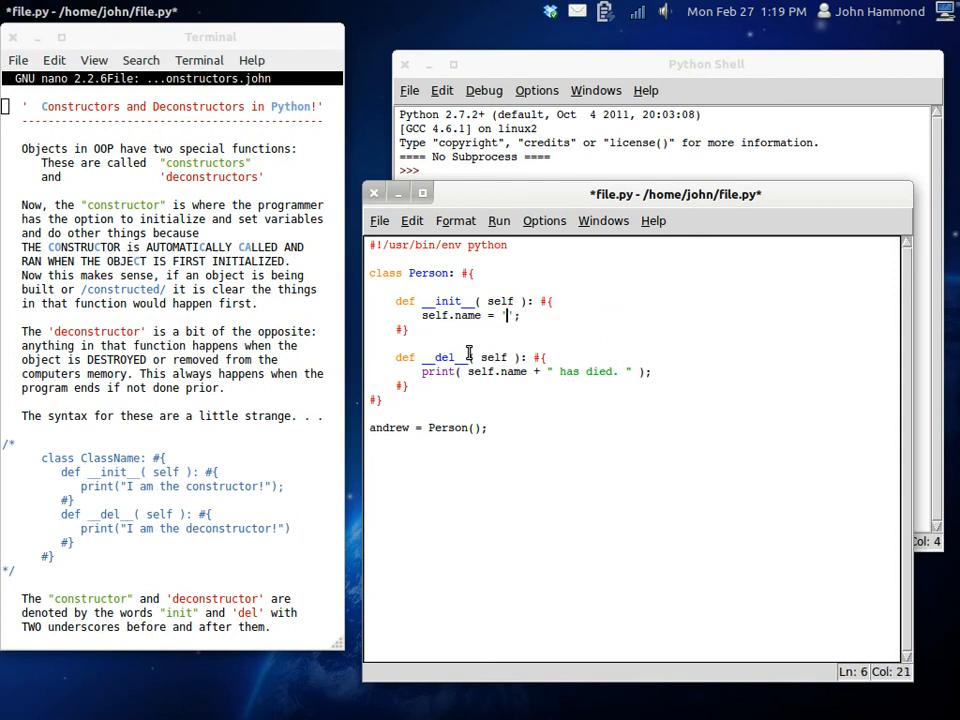
type("BRian")
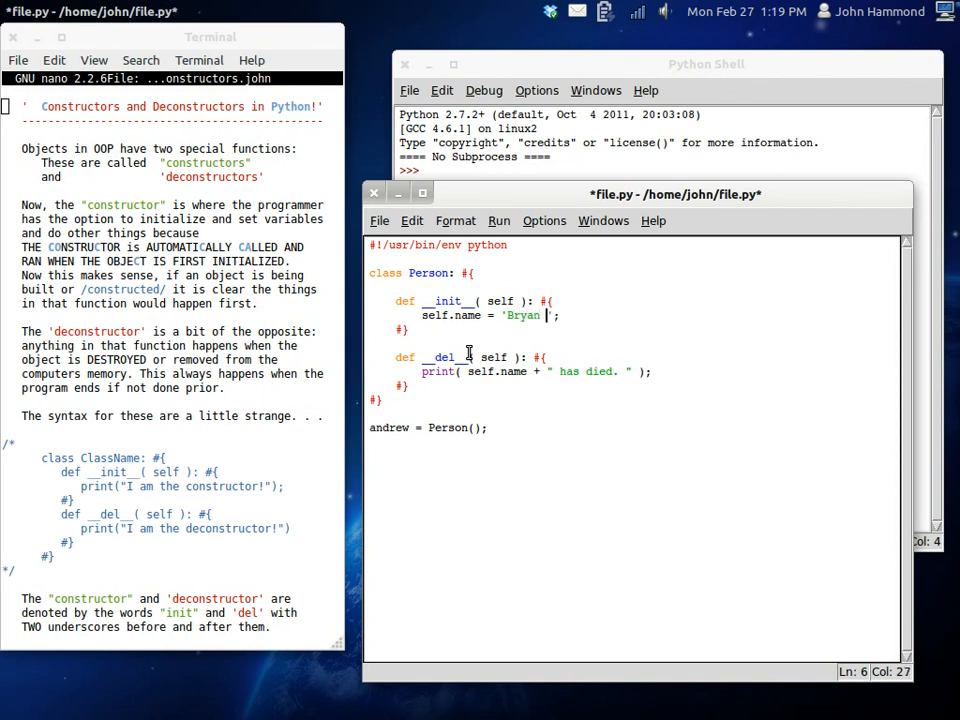
type("Longhorn")
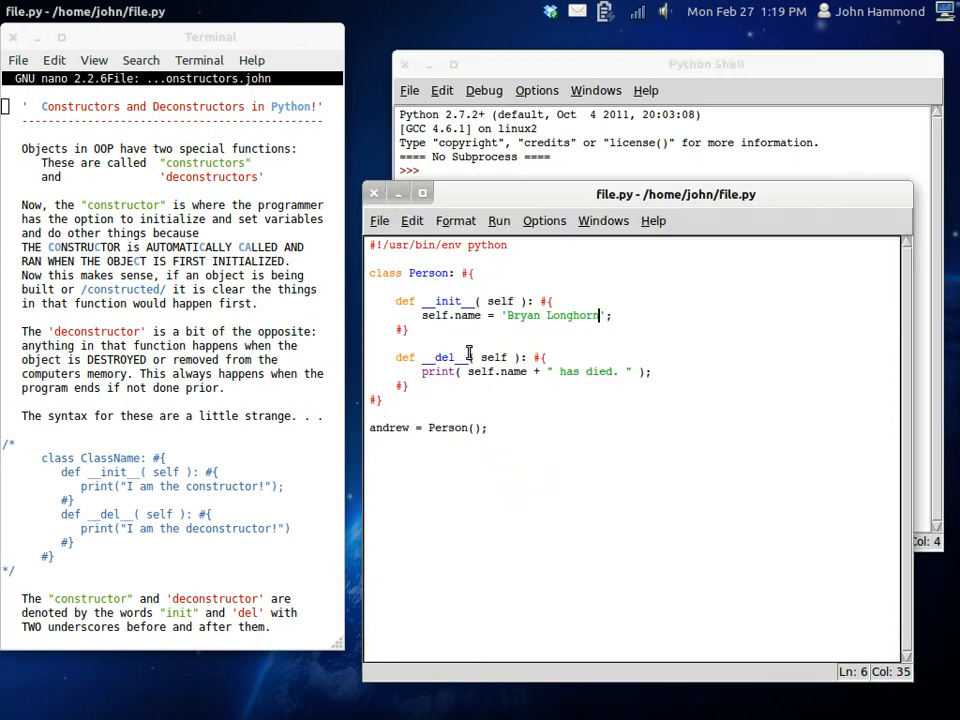
left_click(705, 63)
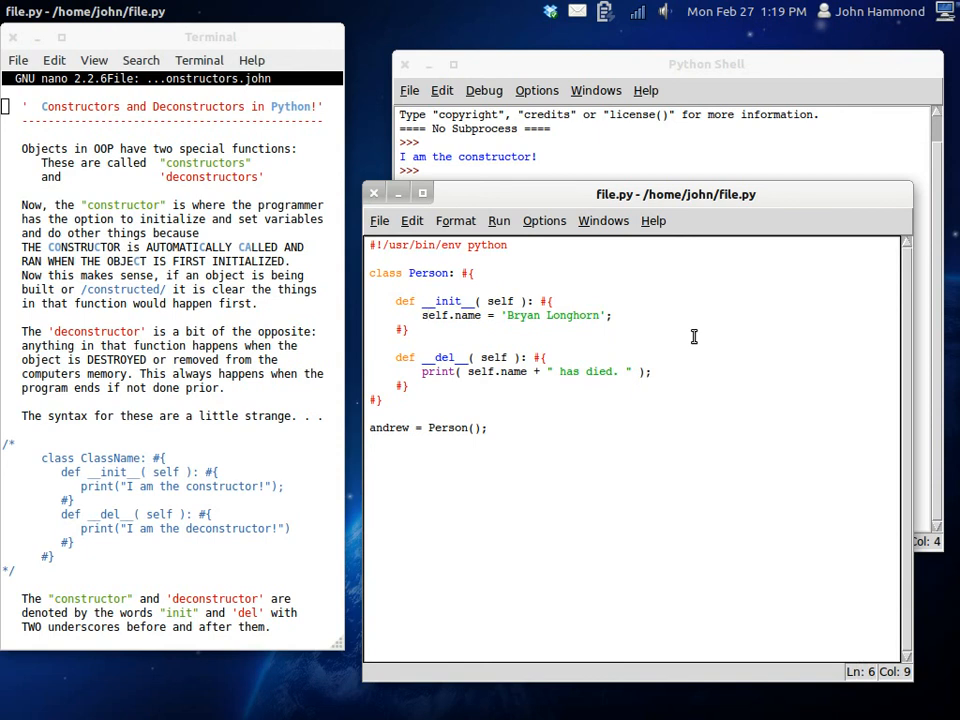
Add print("I am the deconstructor!") as __del__'s first line, then save and run
left_click(427, 315)
type("print( \"I am the decons\" ")
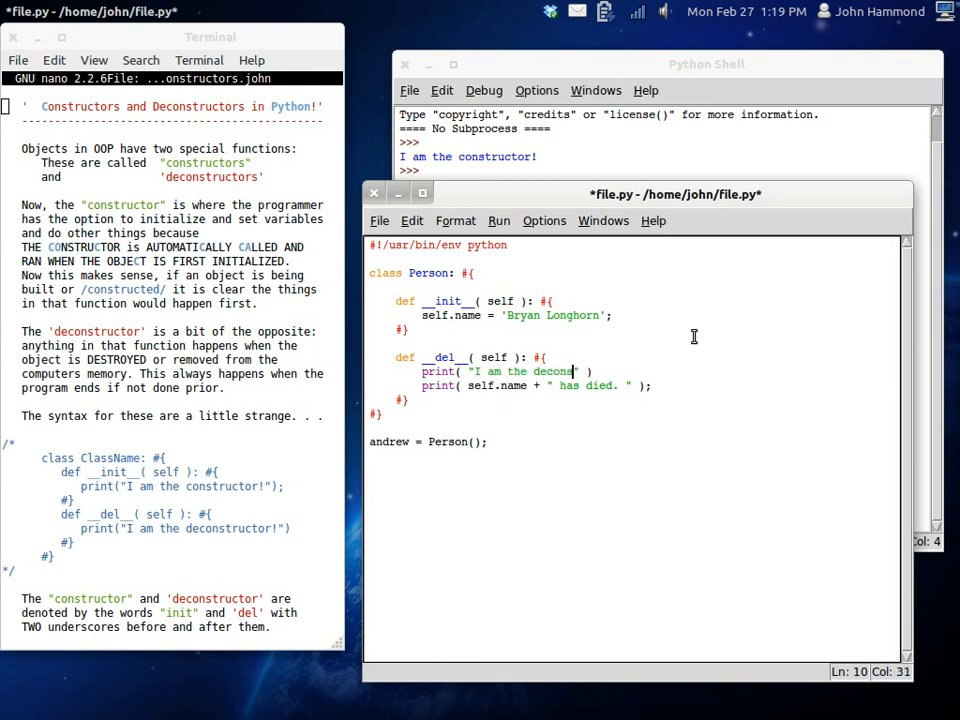
type("tructo")
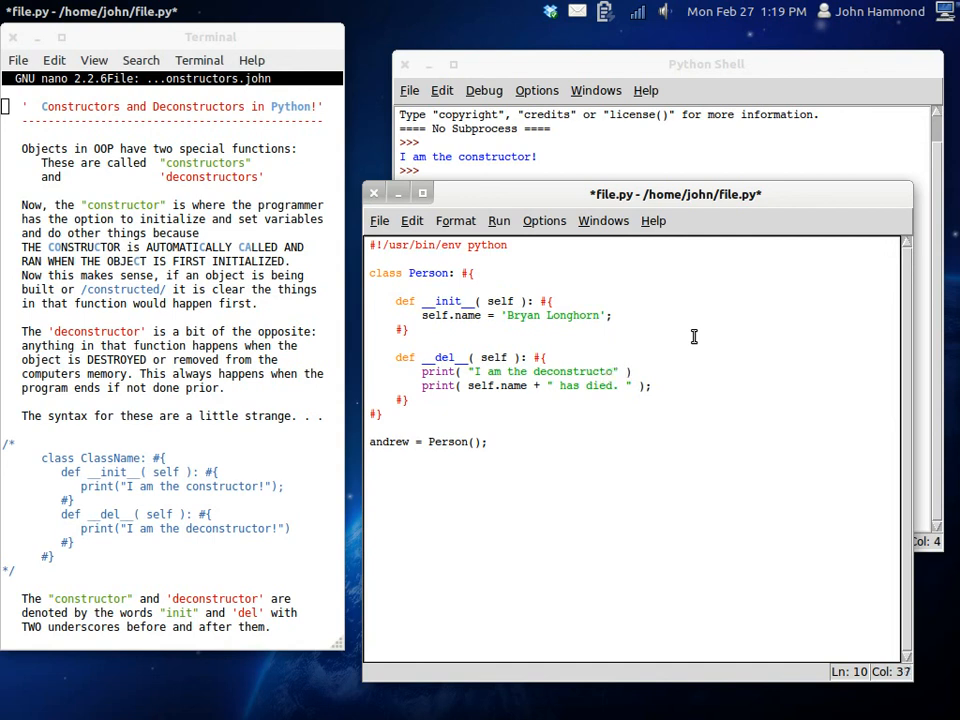
type("r!")
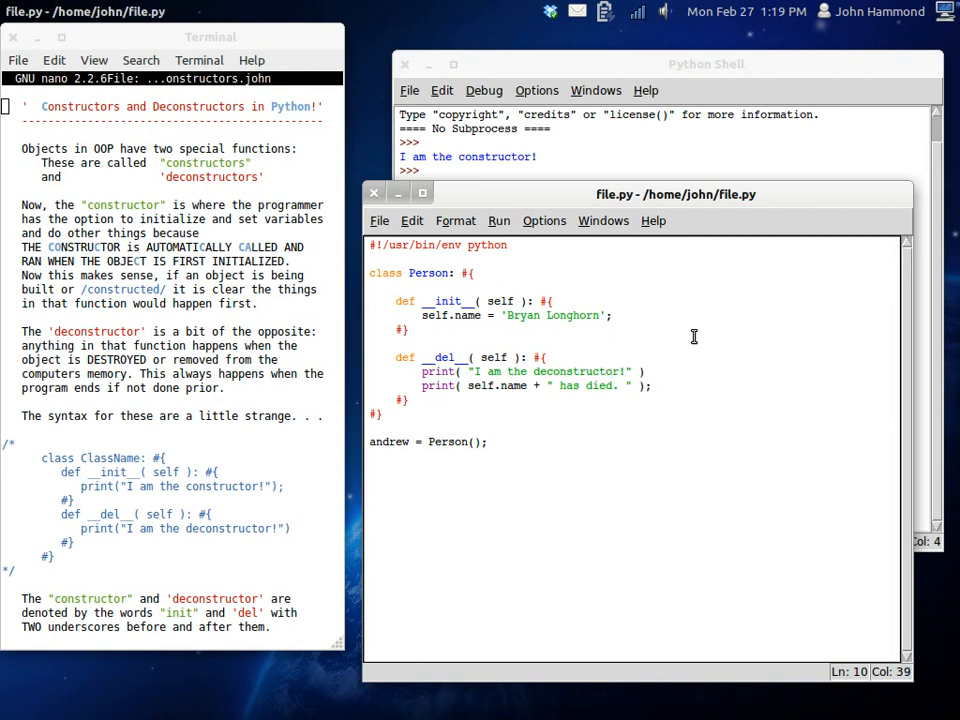
type(");")
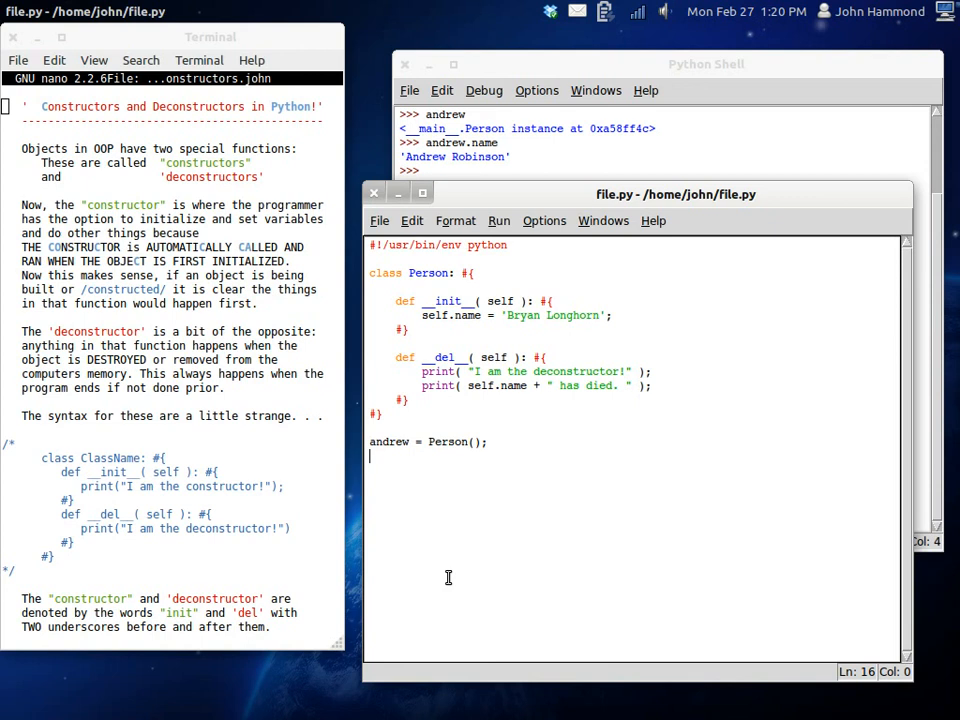
mouse_move(421, 590)
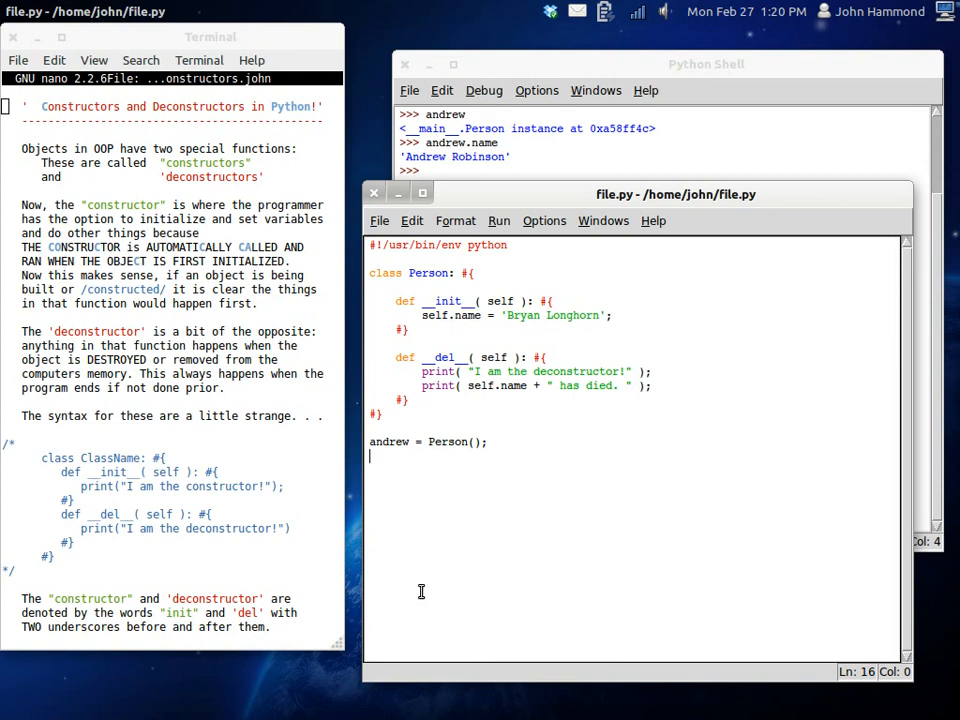